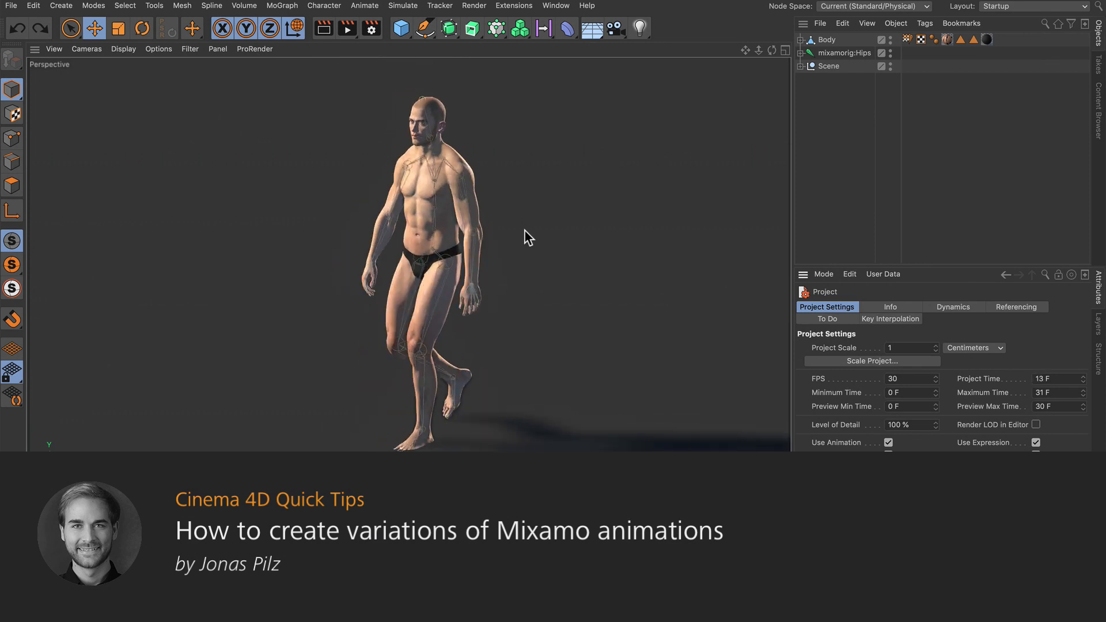
Watch the Mixamo walk play, then stop playback so the man stands at frame 0
{"action": "left_click", "coordinate": [553, 515]}
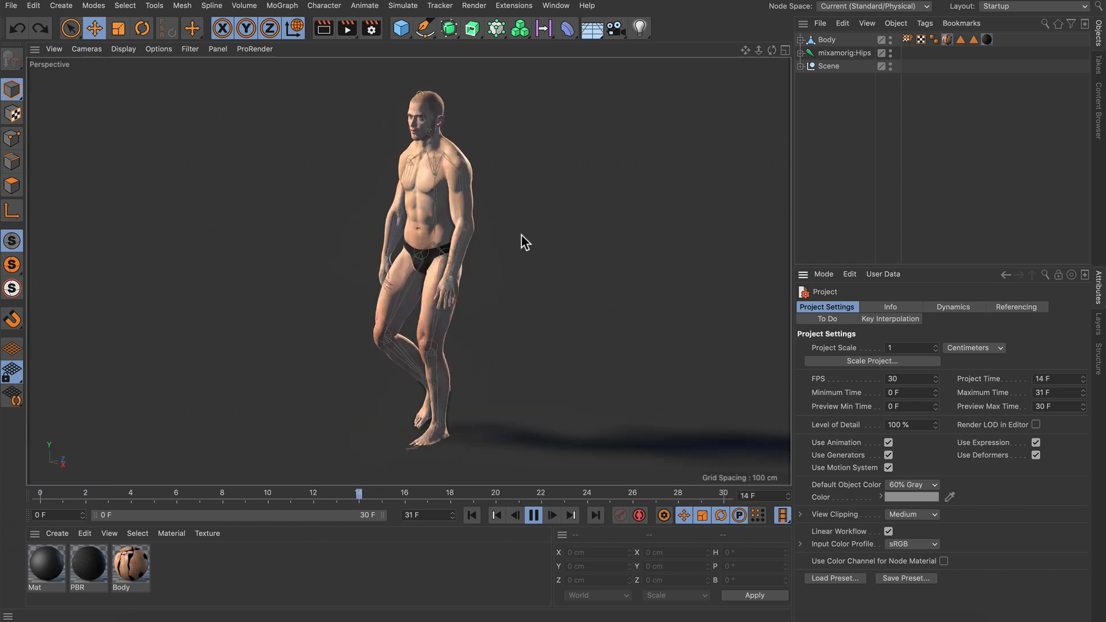
{"action": "left_click", "coordinate": [533, 515]}
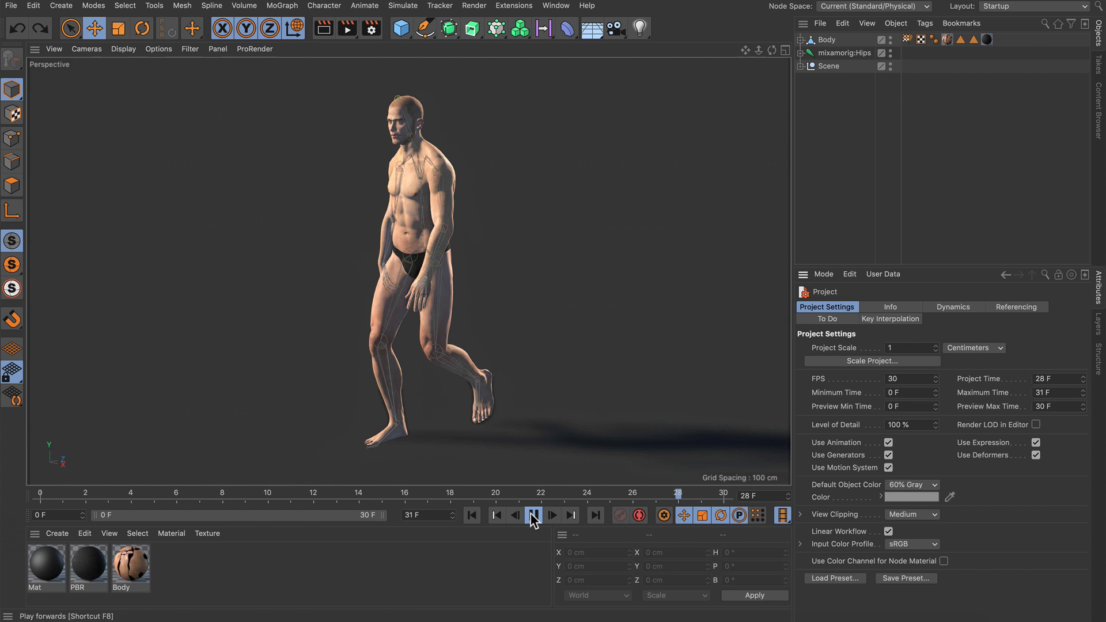
{"action": "left_click", "coordinate": [532, 514]}
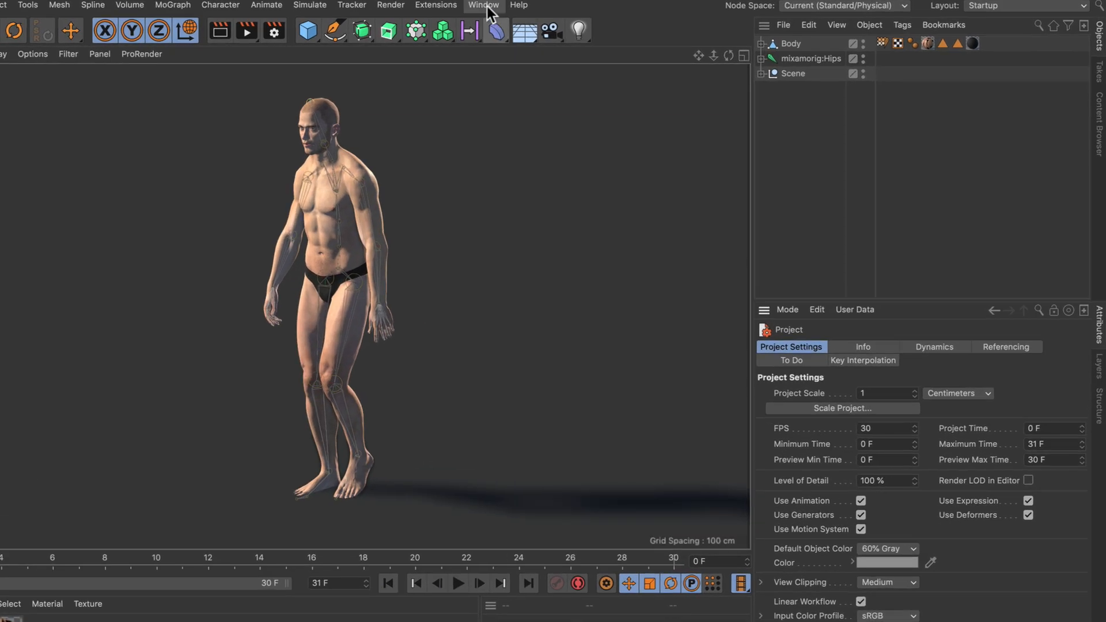
Show the Dope Sheet timeline and reset the Body weight tag to its T-shaped bind pose
{"action": "left_click", "coordinate": [482, 6]}
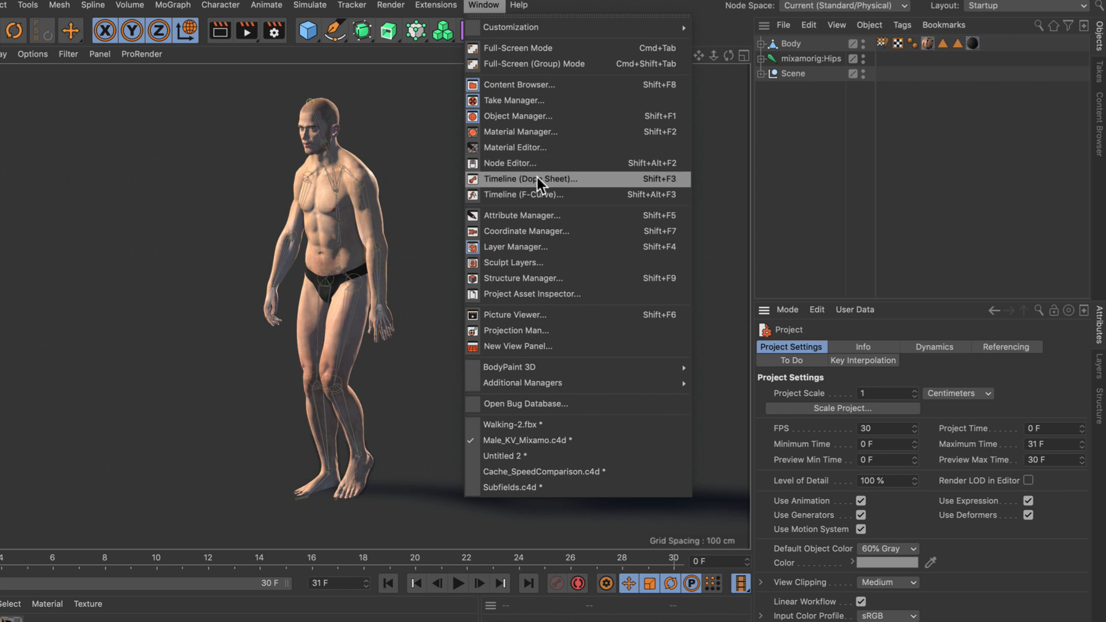
{"action": "left_click", "coordinate": [532, 179]}
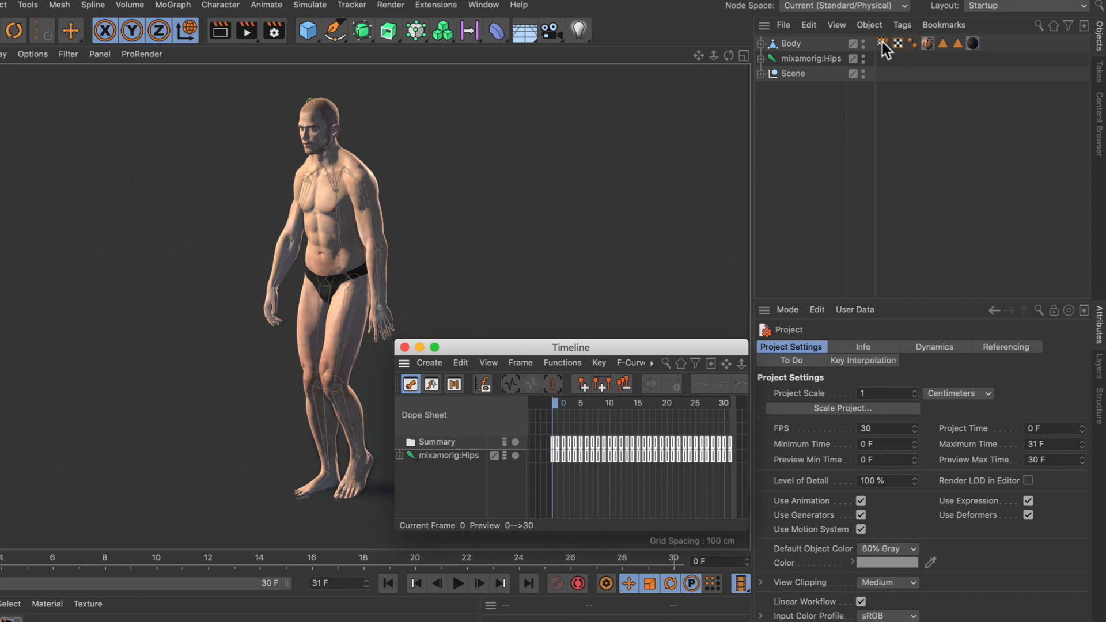
{"action": "left_click", "coordinate": [883, 43]}
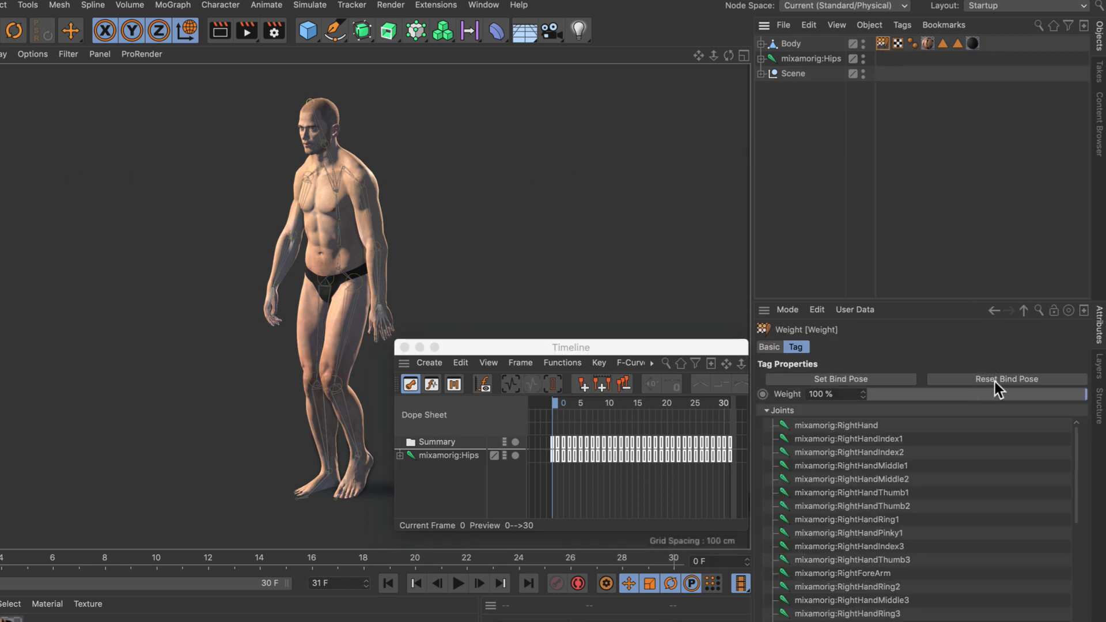
{"action": "left_click", "coordinate": [1005, 379]}
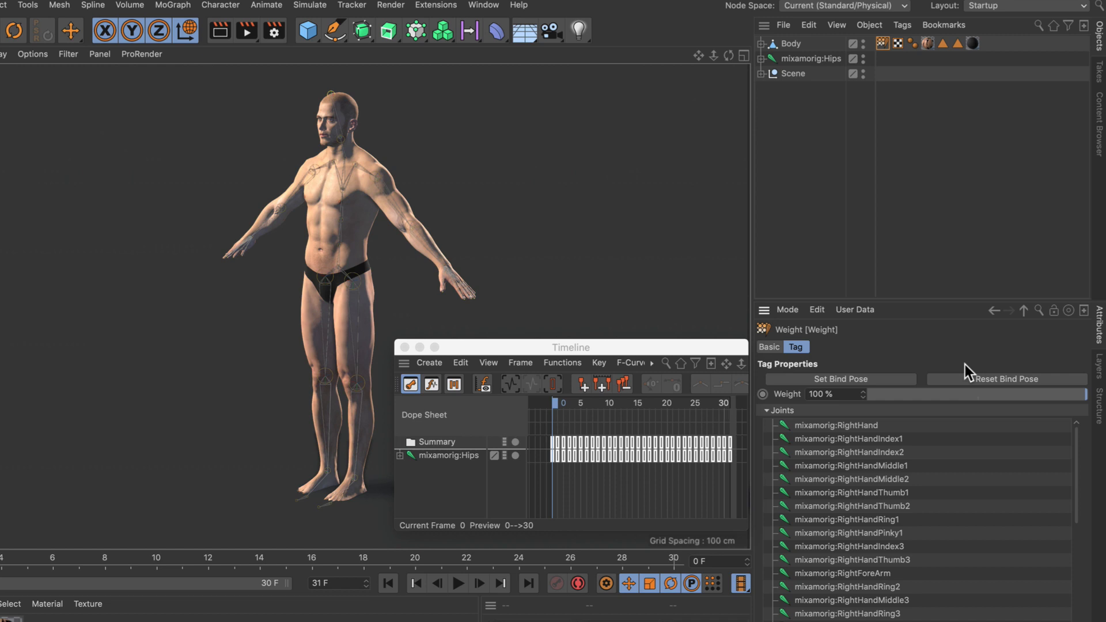
{"action": "mouse_move", "coordinate": [620, 190]}
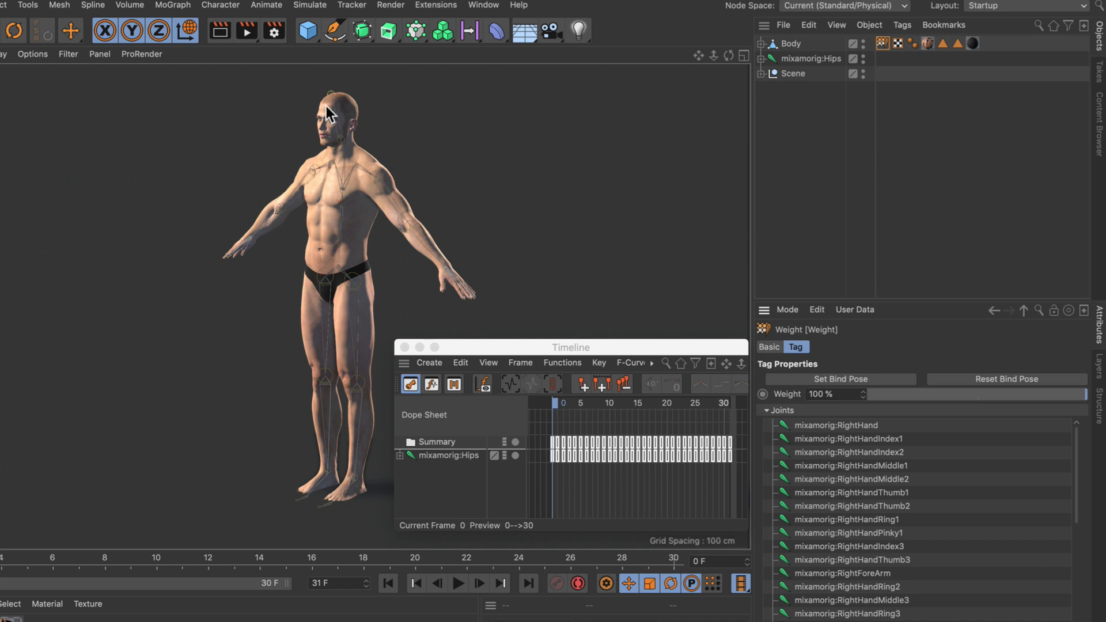
Add a Mixamo Control Rig Character object with root, both legs, both arms and hands
{"action": "left_click", "coordinate": [220, 5]}
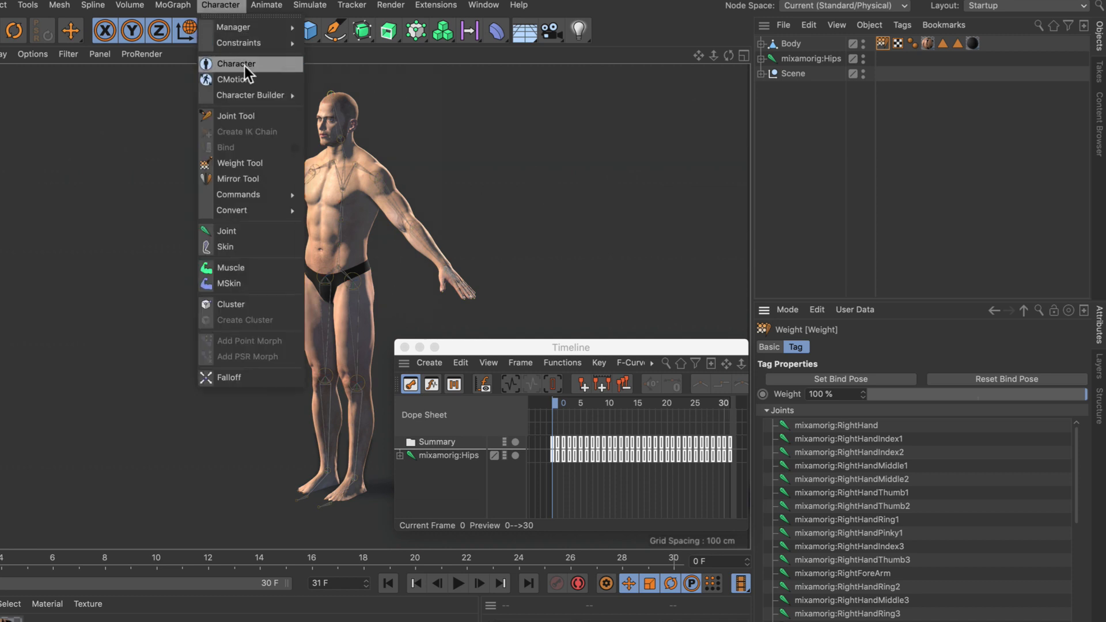
{"action": "left_click", "coordinate": [236, 63]}
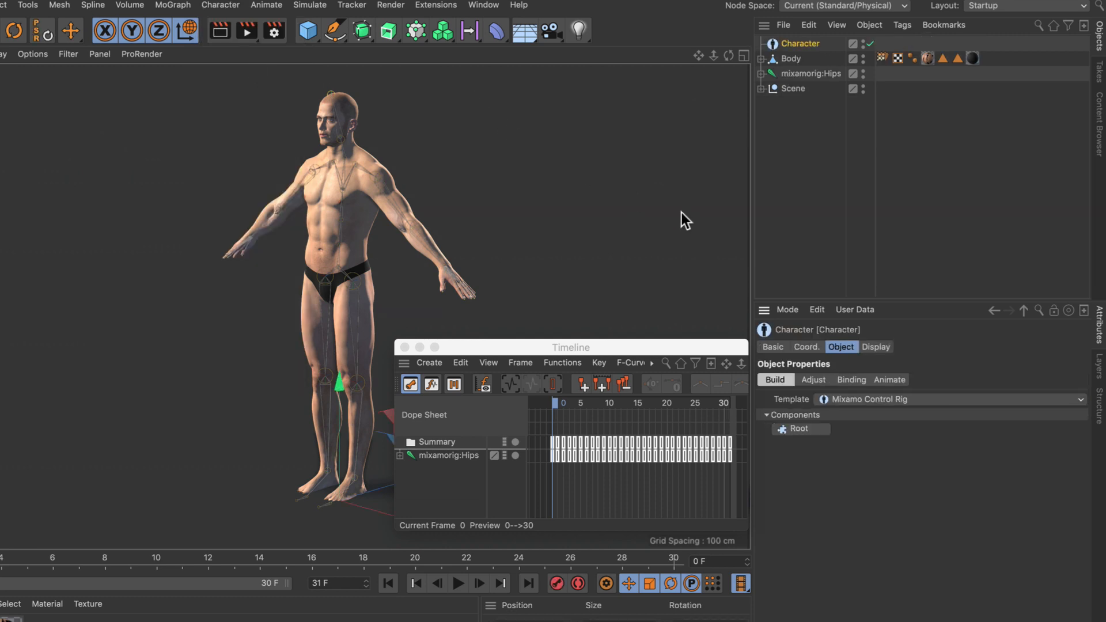
{"action": "mouse_move", "coordinate": [868, 409]}
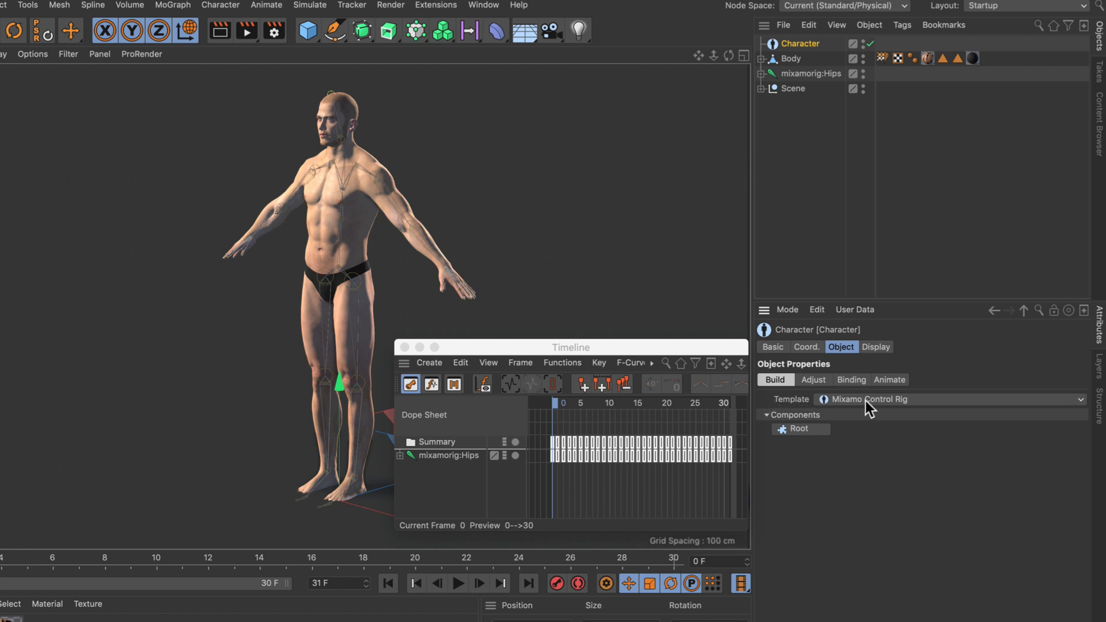
{"action": "mouse_move", "coordinate": [913, 456]}
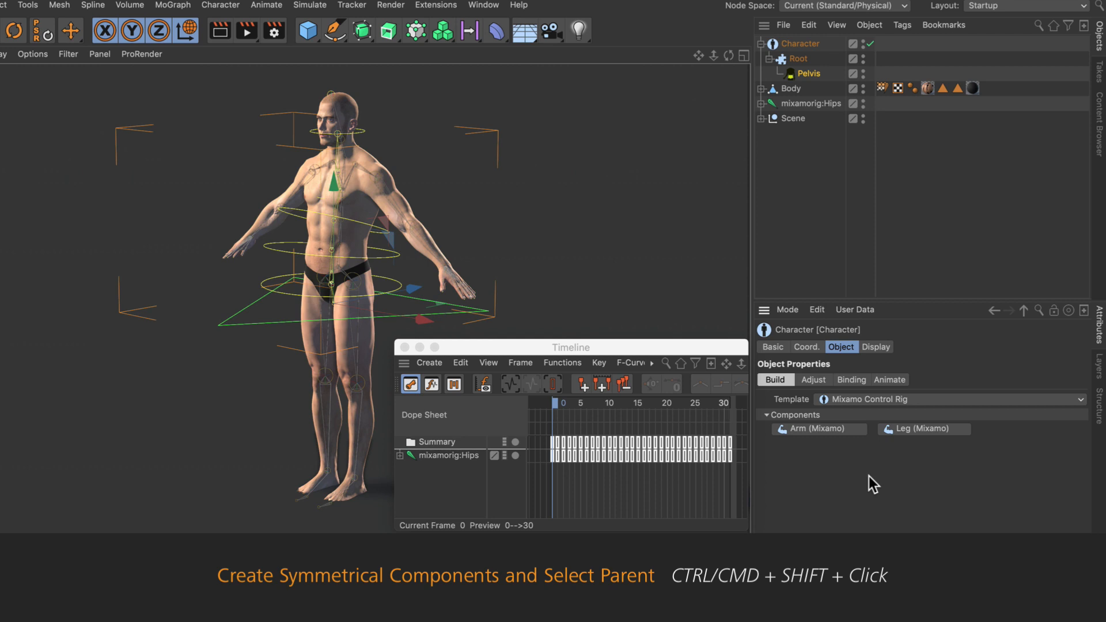
{"action": "left_click", "coordinate": [923, 429]}
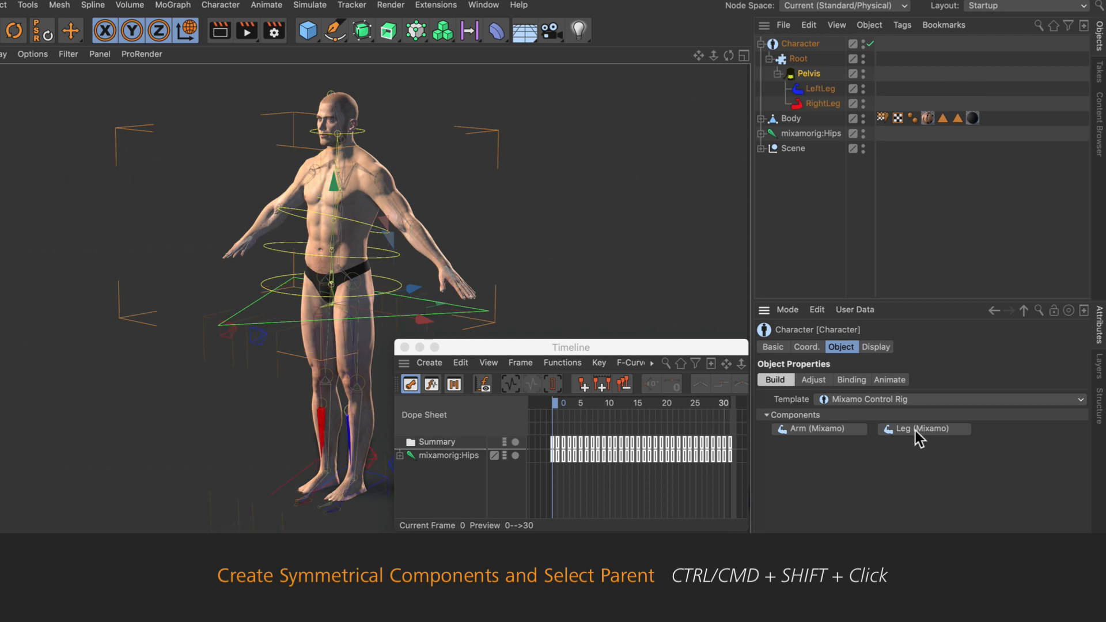
{"action": "mouse_move", "coordinate": [822, 105]}
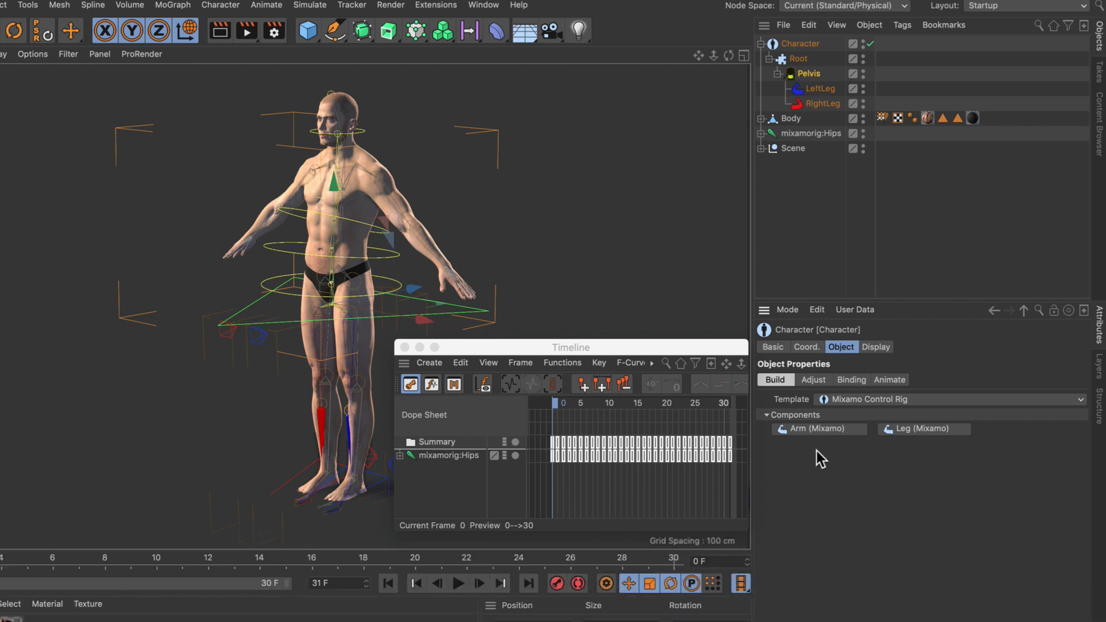
{"action": "left_click", "coordinate": [817, 429]}
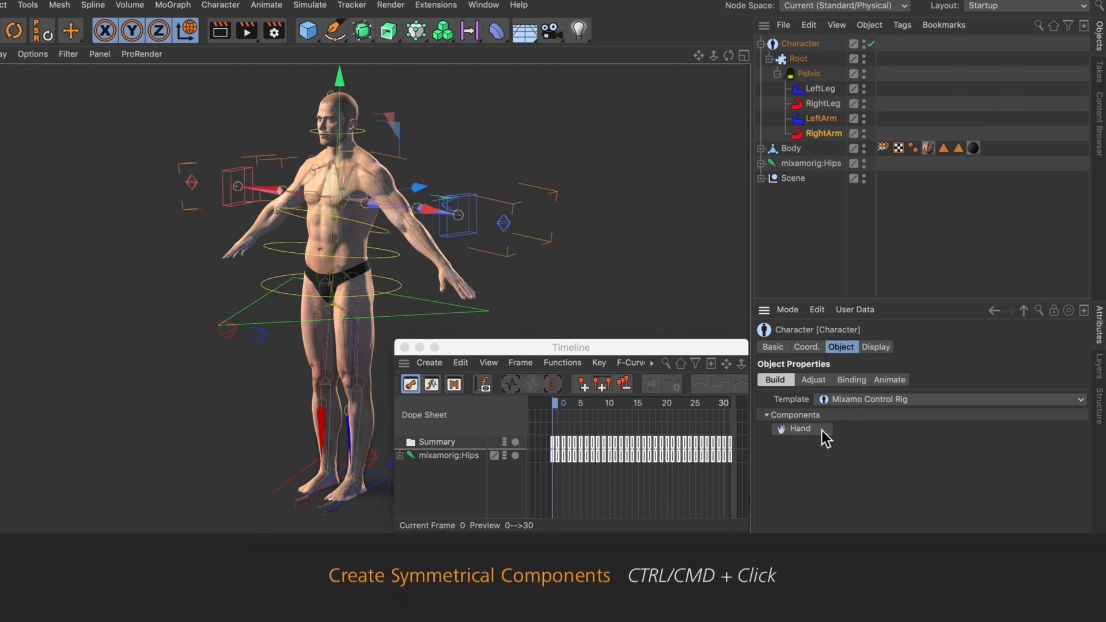
{"action": "left_click", "coordinate": [794, 429]}
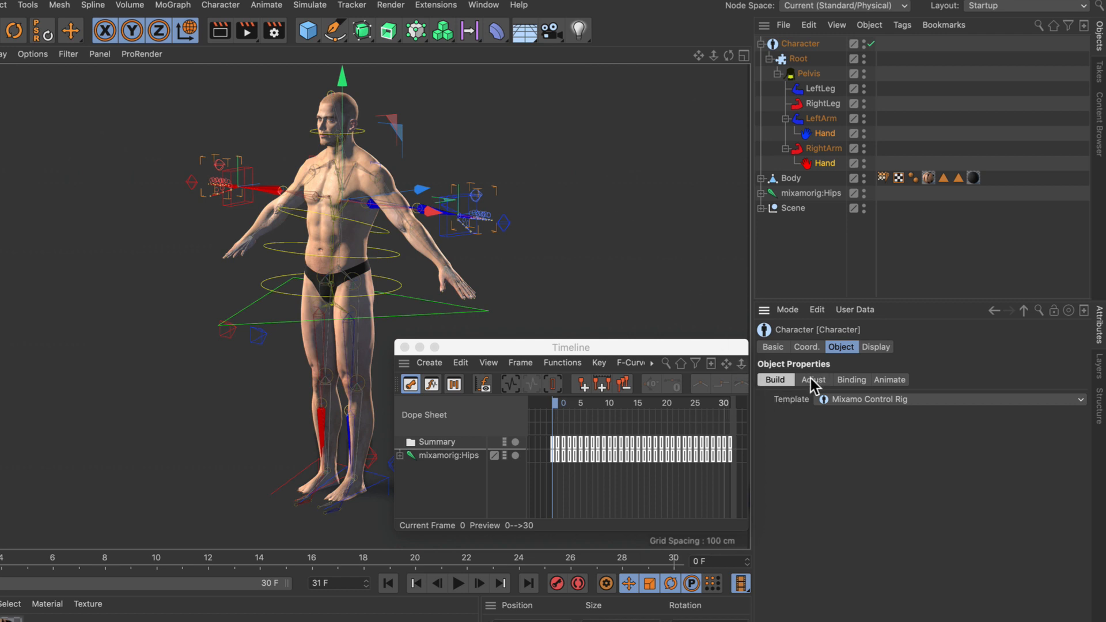
Switch the Character object to Adjust mode so its joint guides line up over the man's body
{"action": "left_click", "coordinate": [812, 379]}
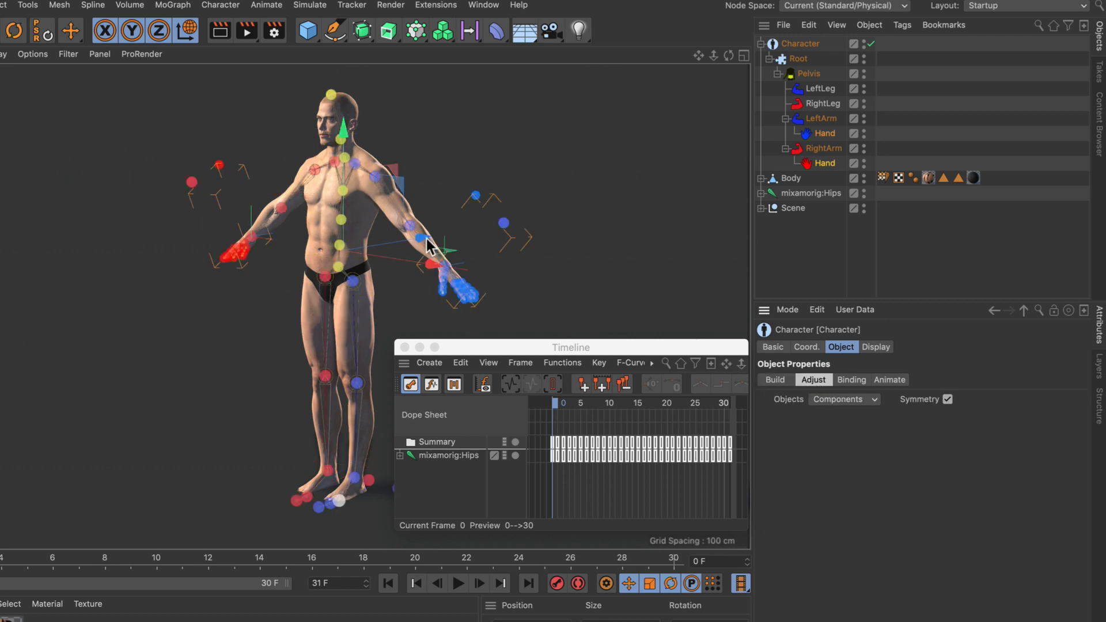
{"action": "mouse_move", "coordinate": [565, 197]}
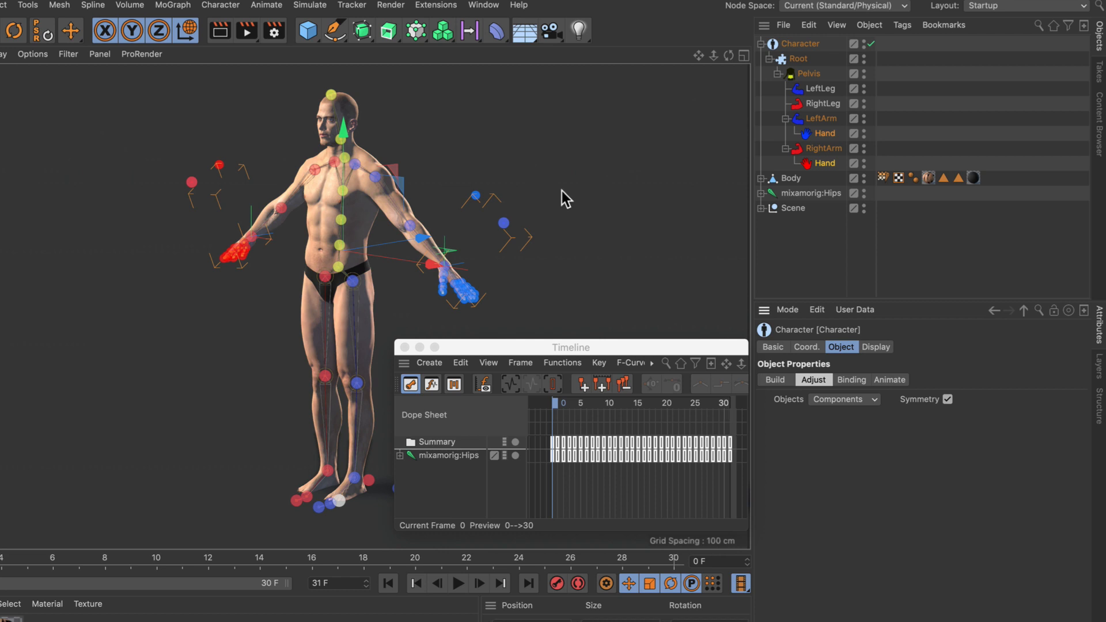
{"action": "mouse_move", "coordinate": [568, 206]}
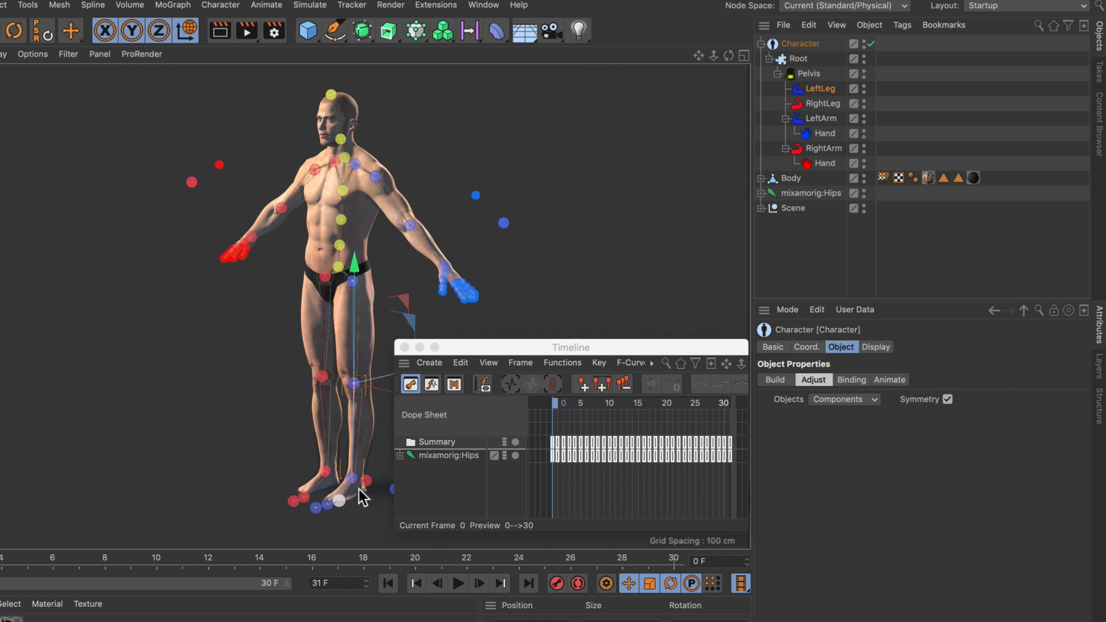
{"action": "mouse_move", "coordinate": [581, 314]}
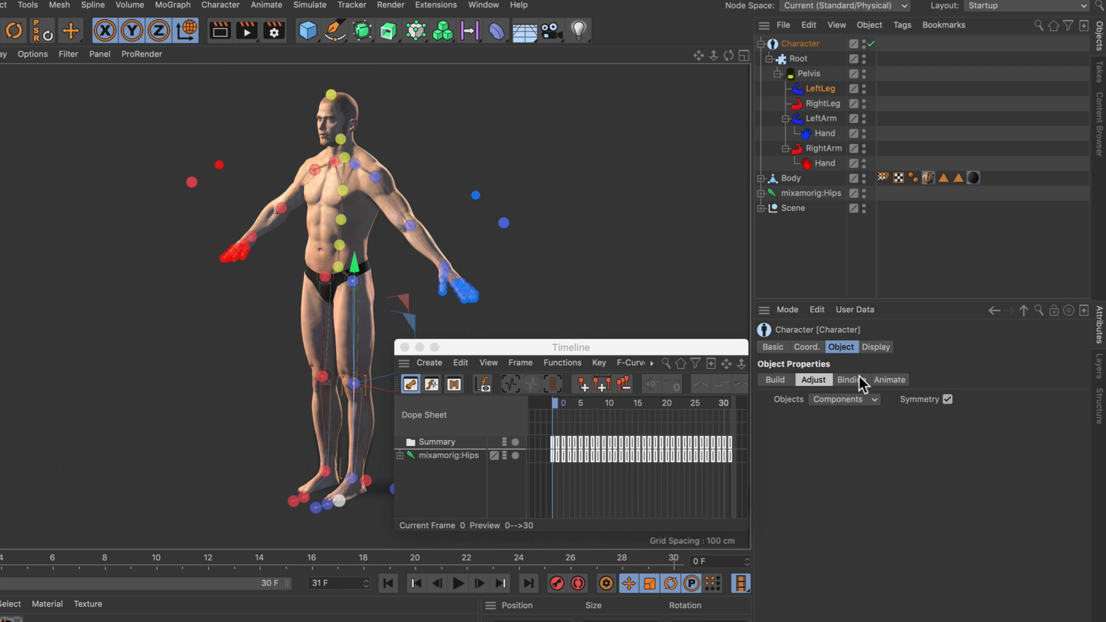
Switch the rig to Animate mode, showing the retarget controls with Body as the weight source
{"action": "left_click", "coordinate": [890, 347]}
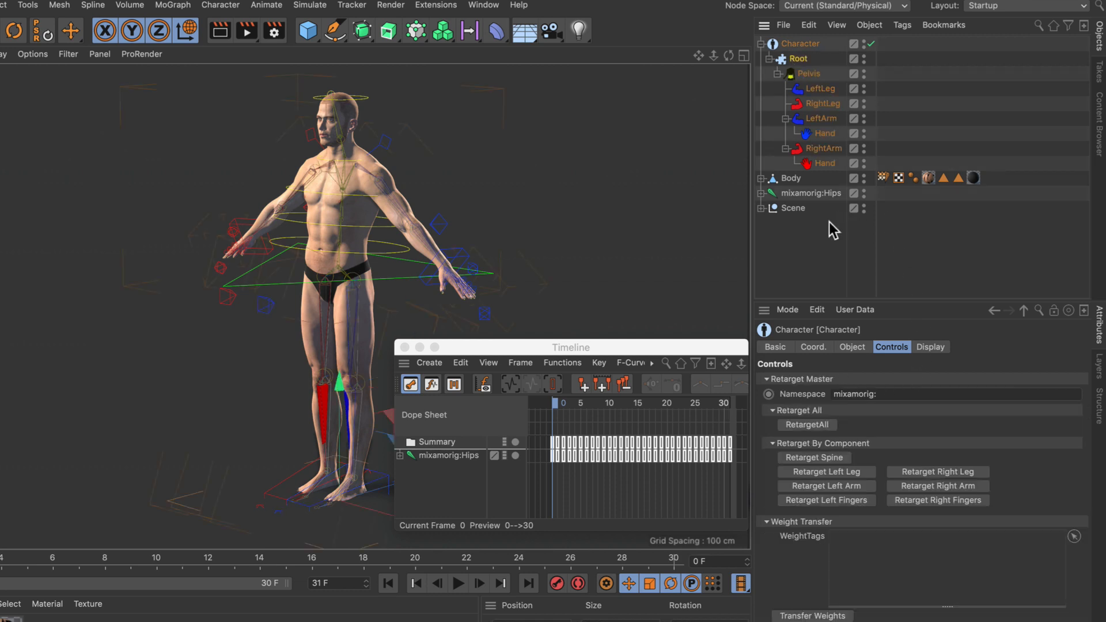
{"action": "mouse_move", "coordinate": [861, 432]}
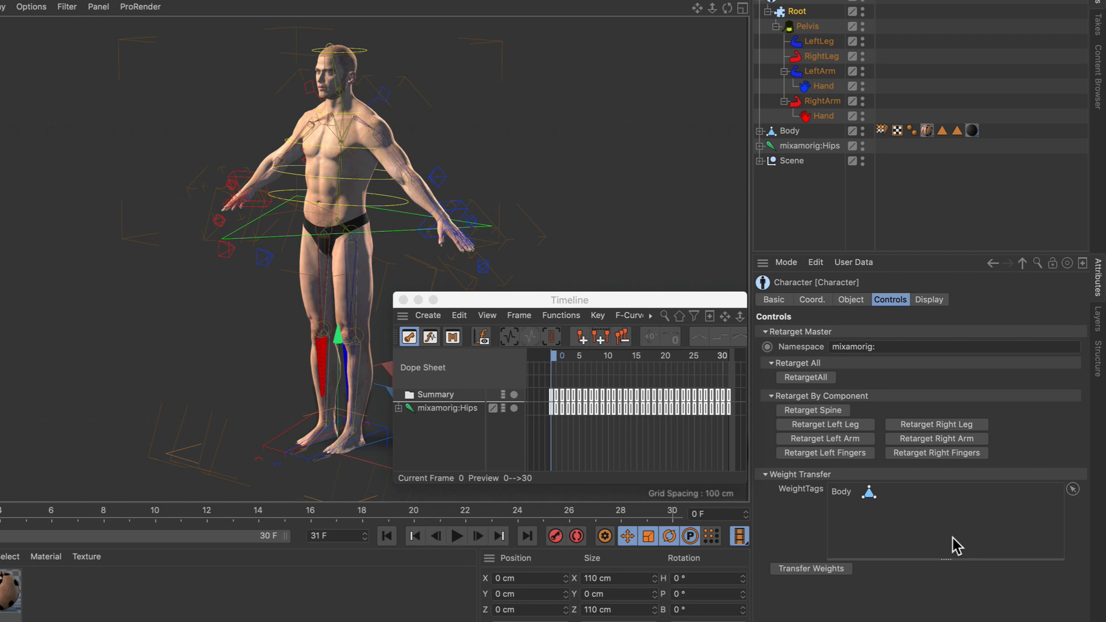
{"action": "mouse_move", "coordinate": [828, 576]}
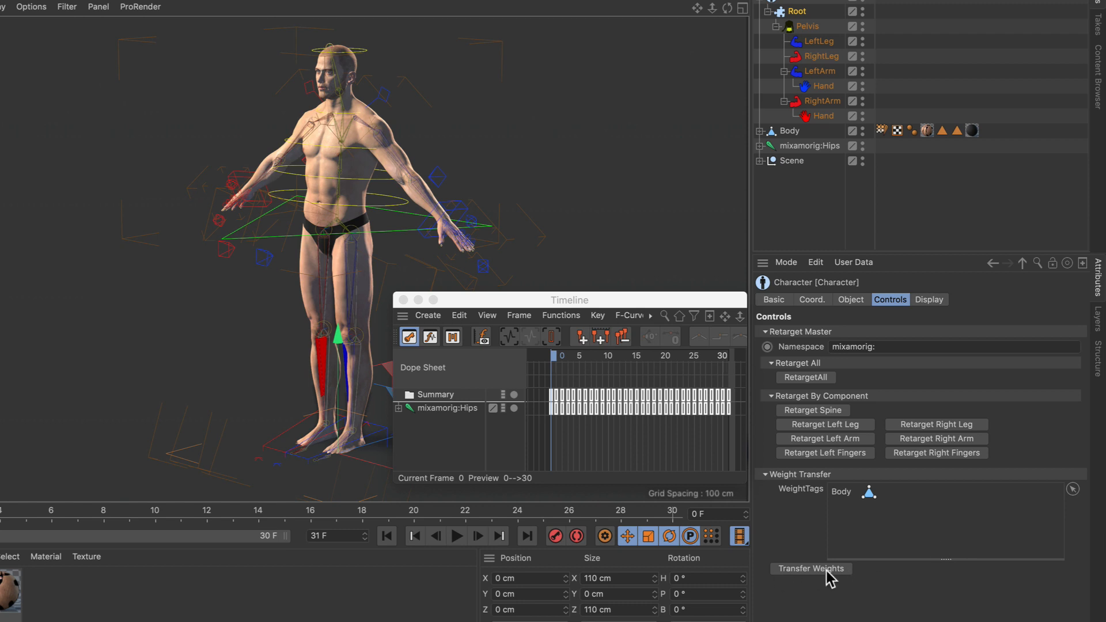
{"action": "mouse_move", "coordinate": [828, 594]}
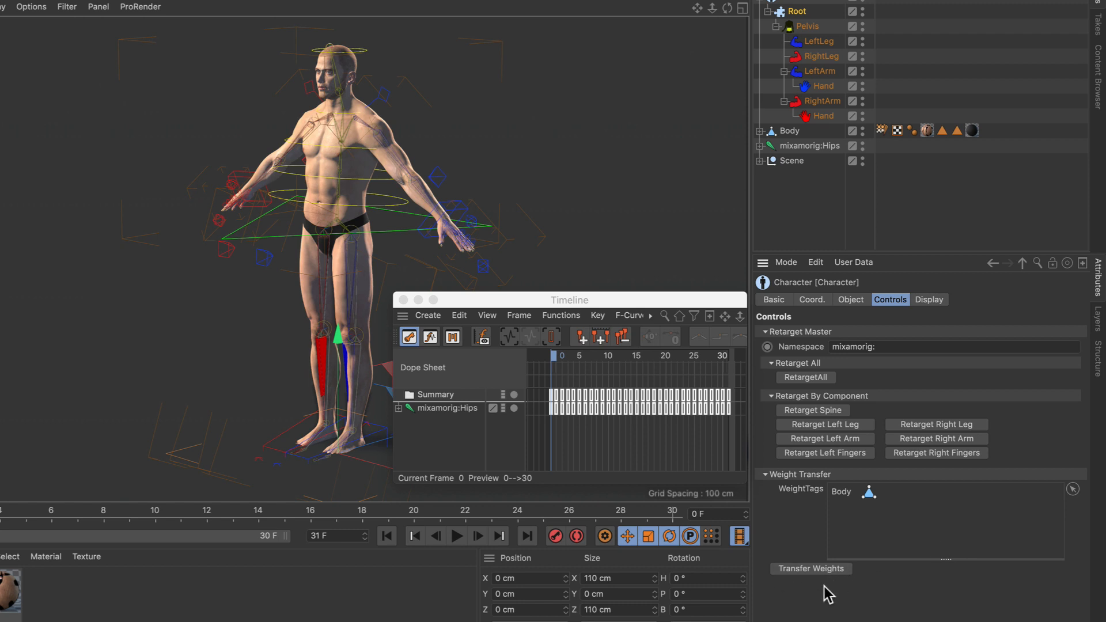
{"action": "mouse_move", "coordinate": [402, 250]}
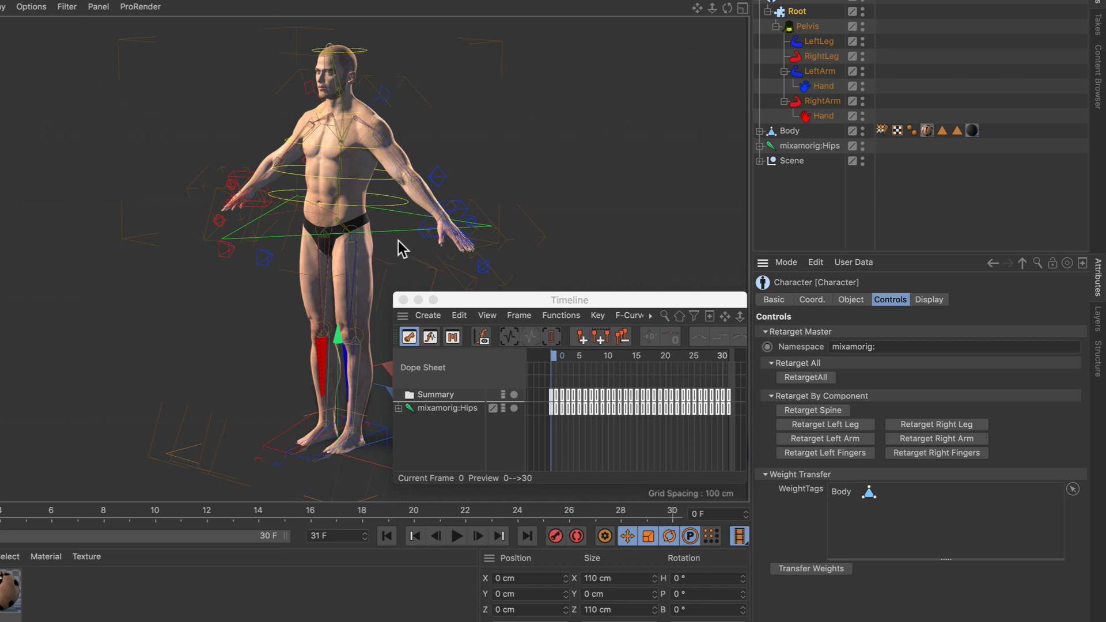
Retarget the whole Mixamo walk onto the control rig and play it back
{"action": "left_click", "coordinate": [399, 229]}
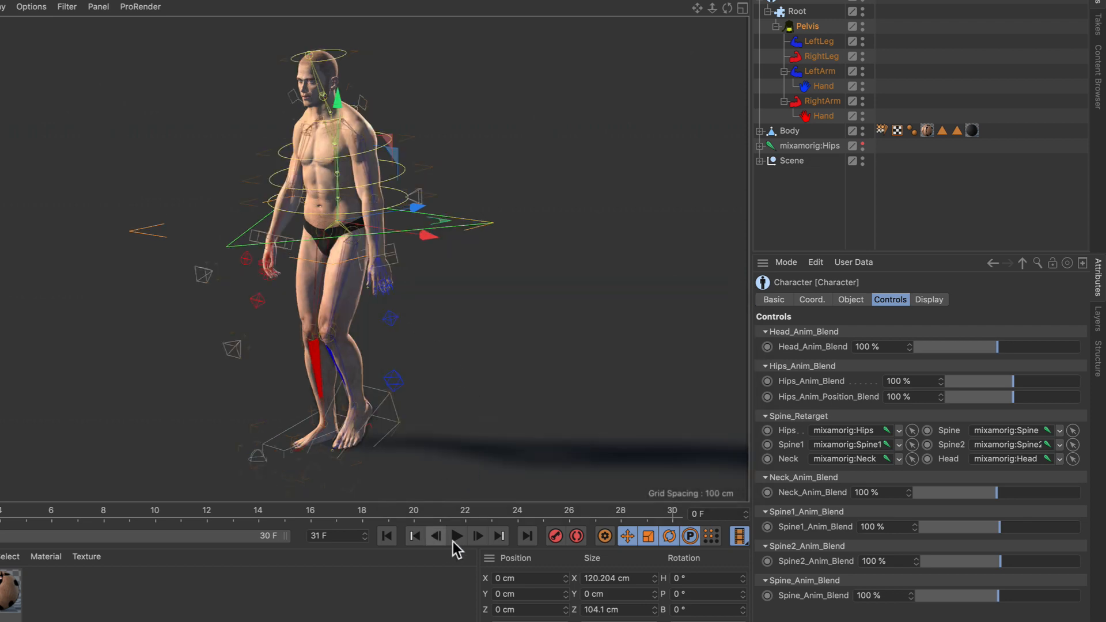
{"action": "left_click", "coordinate": [456, 535]}
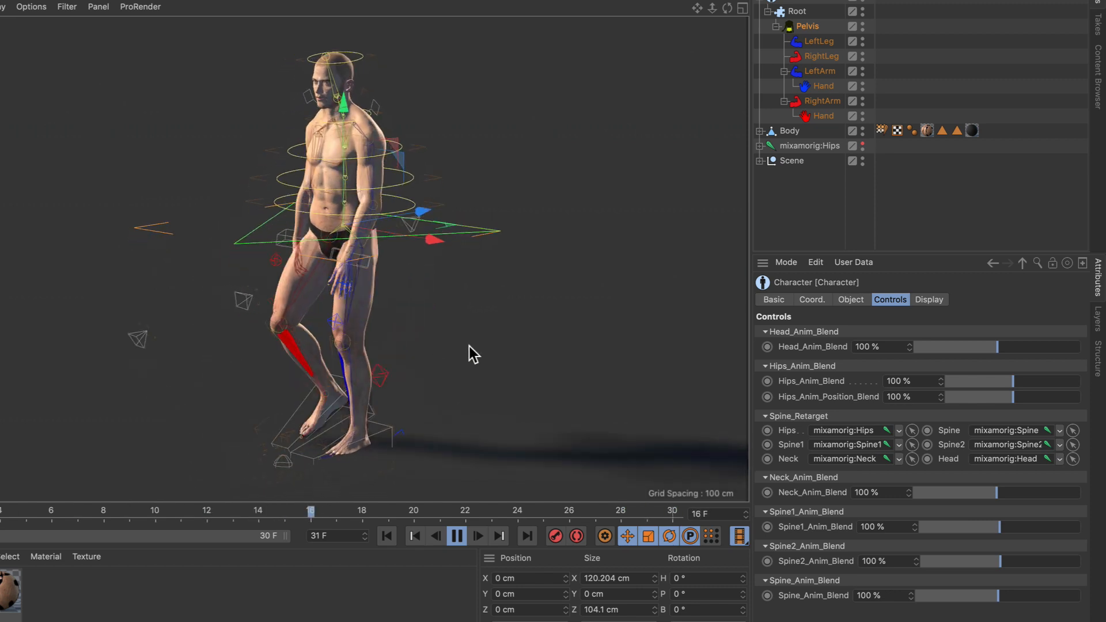
At frame 0, rotate an upper-body rig control into a tilted posture and play the varied walk
{"action": "left_click", "coordinate": [387, 535]}
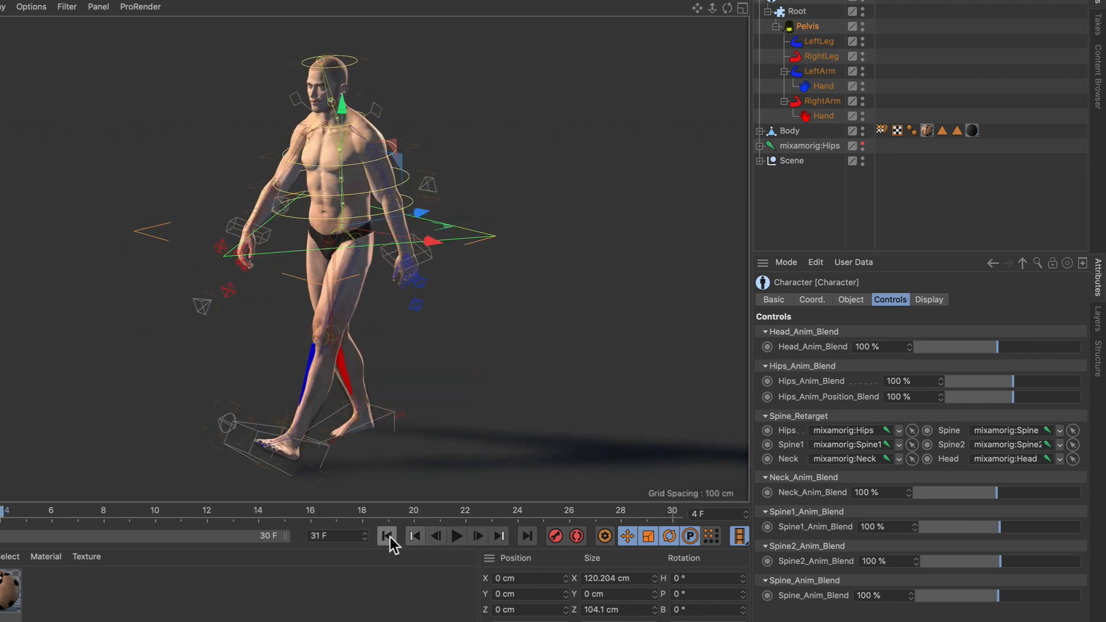
{"action": "left_click", "coordinate": [387, 535]}
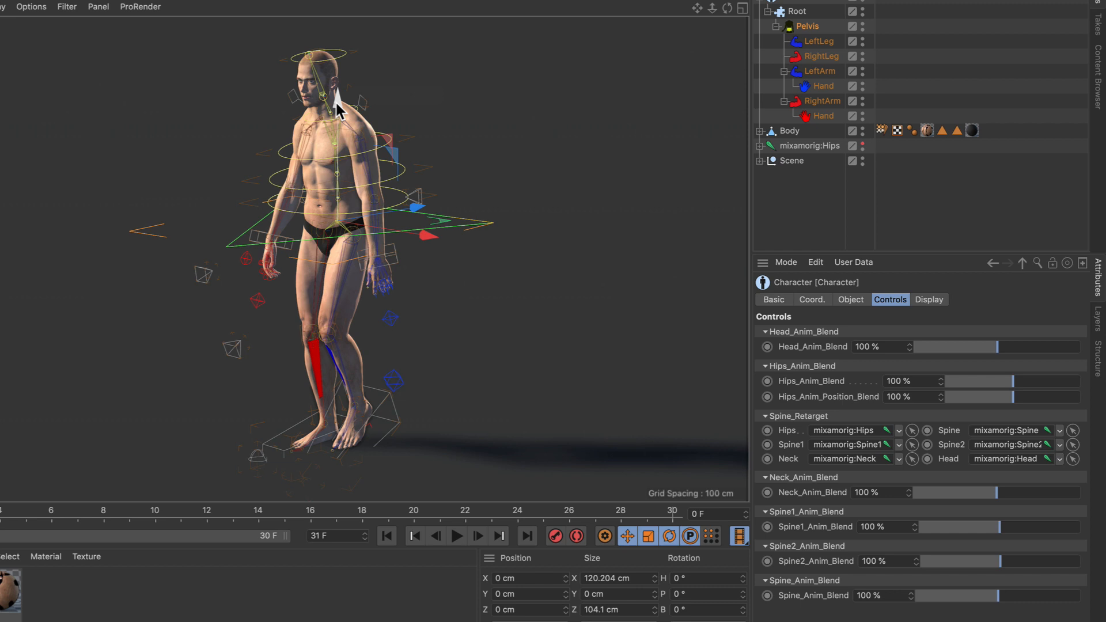
{"action": "left_click_drag", "start_coordinate": [338, 113], "coordinate": [345, 146]}
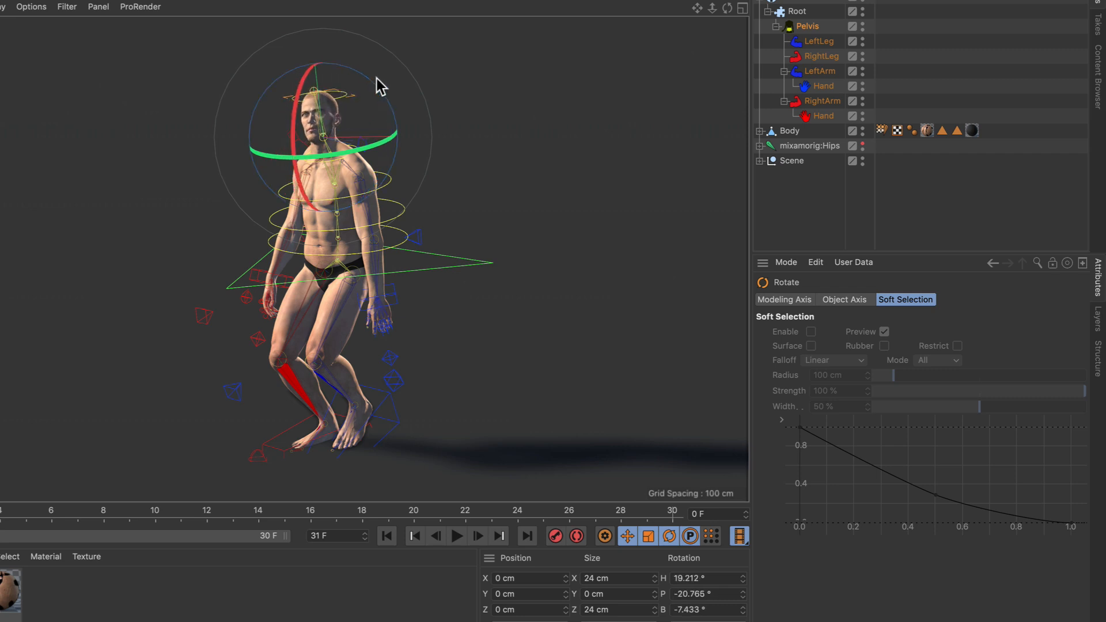
{"action": "left_click", "coordinate": [456, 535]}
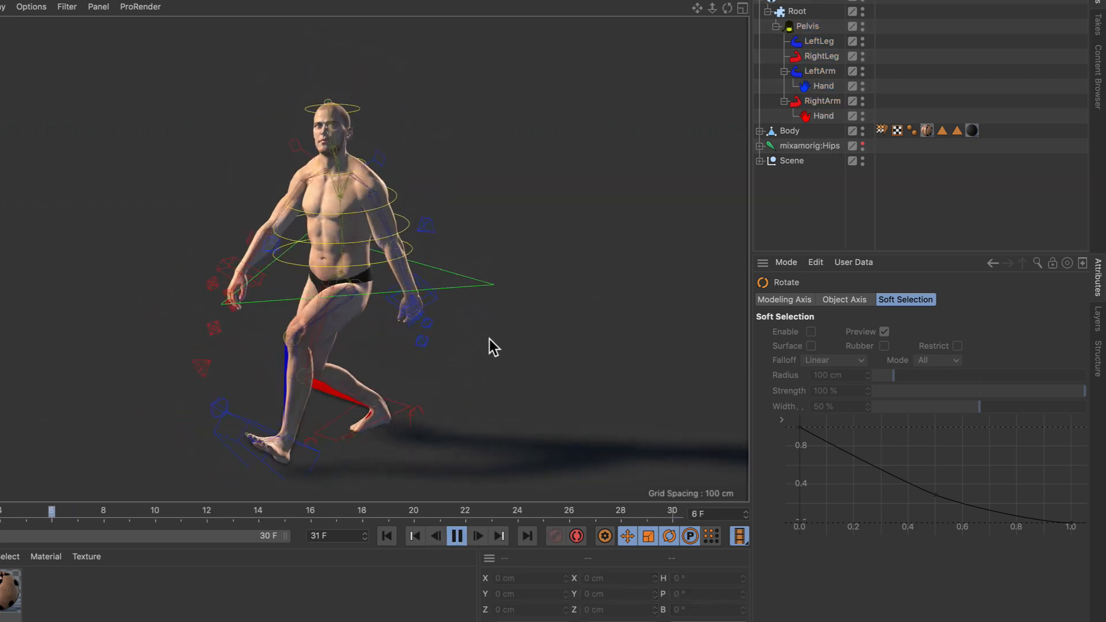
{"action": "left_click", "coordinate": [456, 536]}
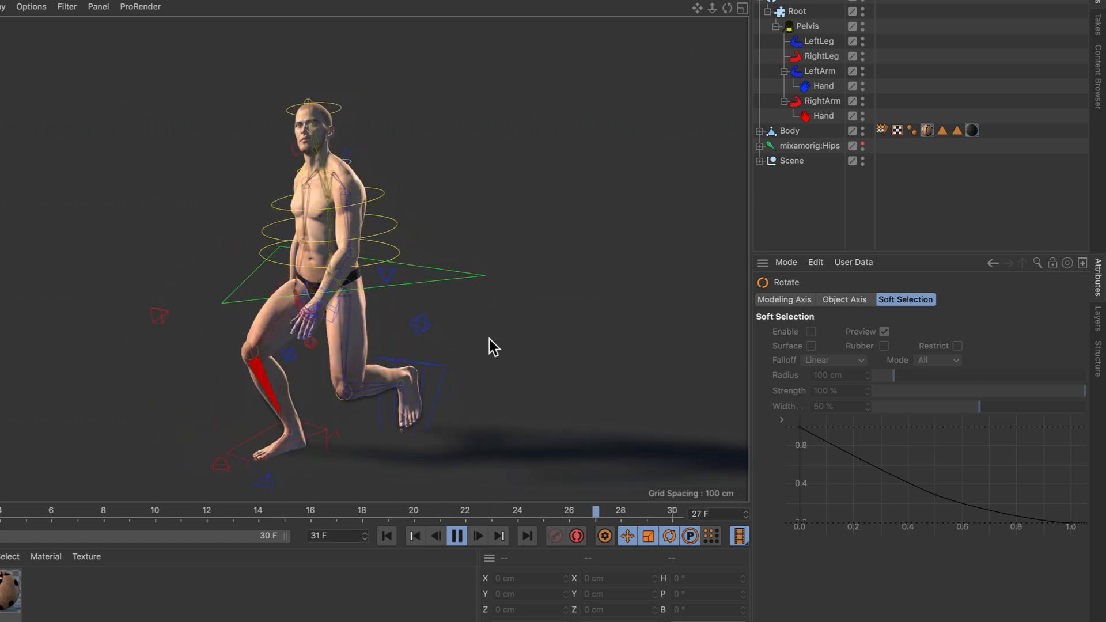